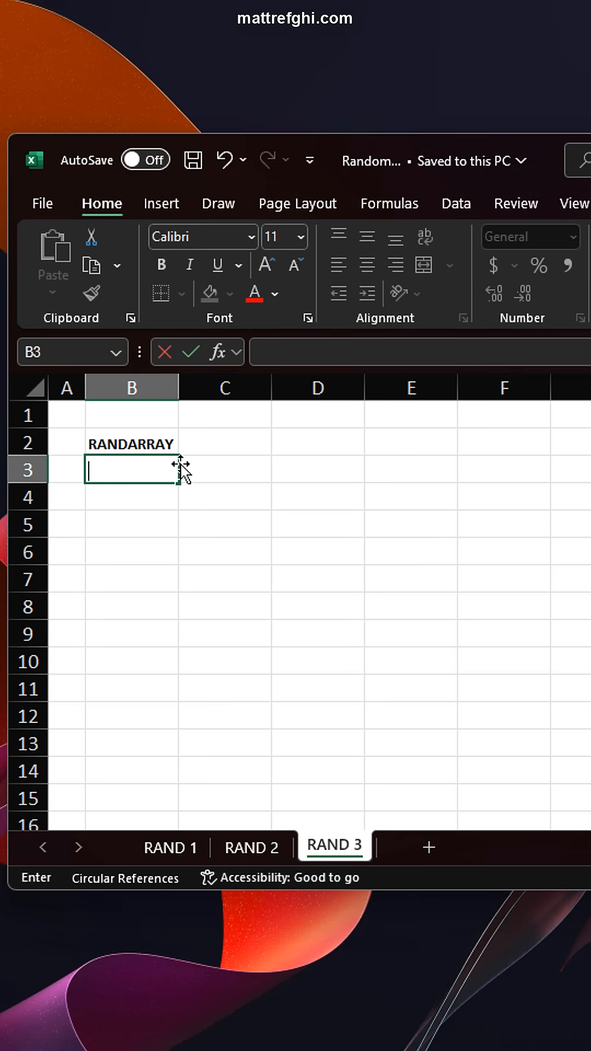
Start typing =RANDARRAY( in B3 with 10 as the rows argument.
{"action": "type", "text": "=A"}
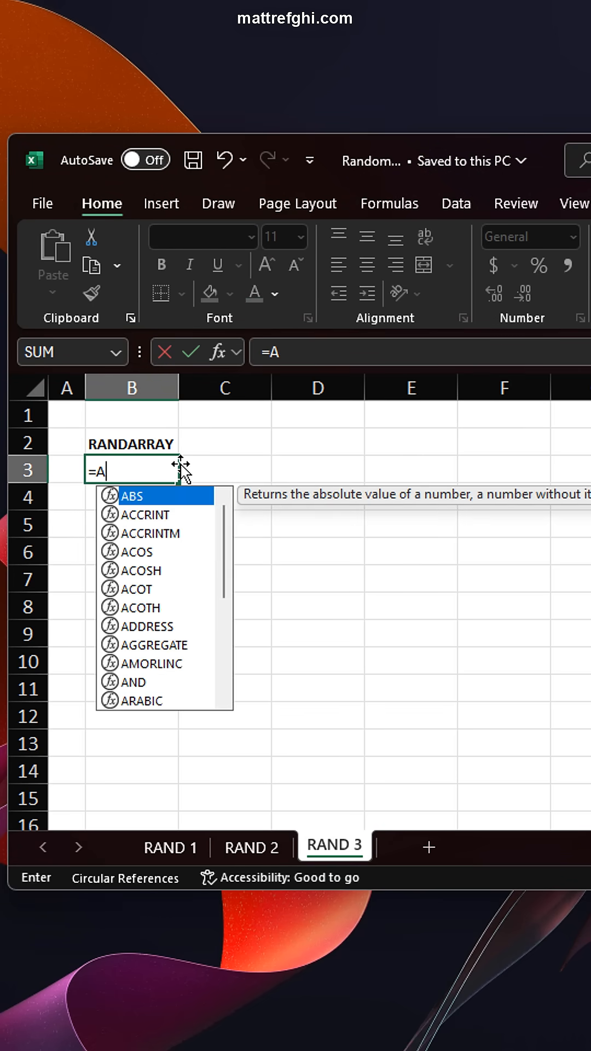
{"action": "type", "text": "RANDARRAY("}
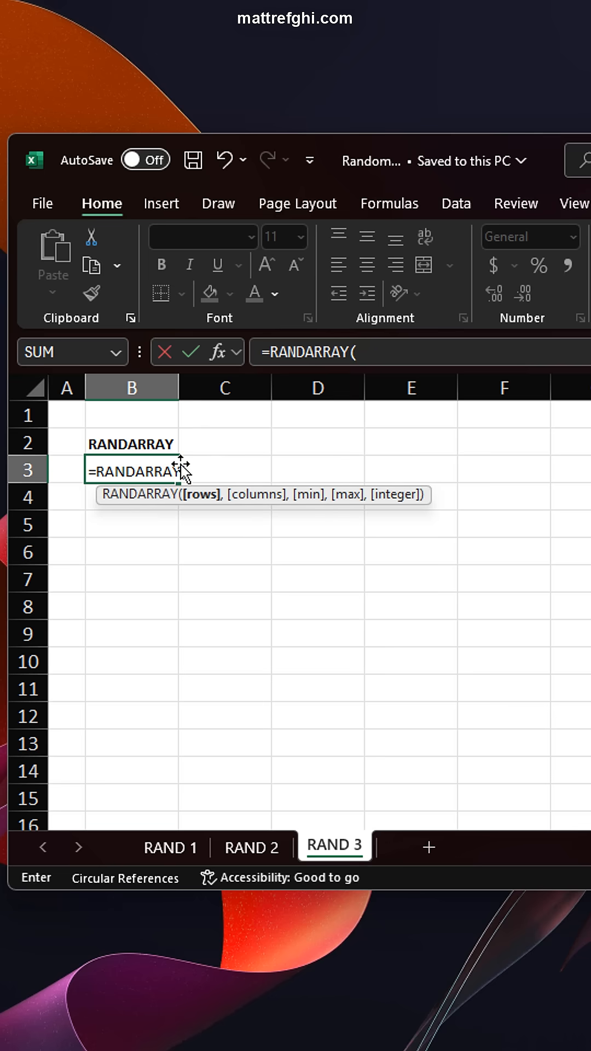
{"action": "type", "text": "10,"}
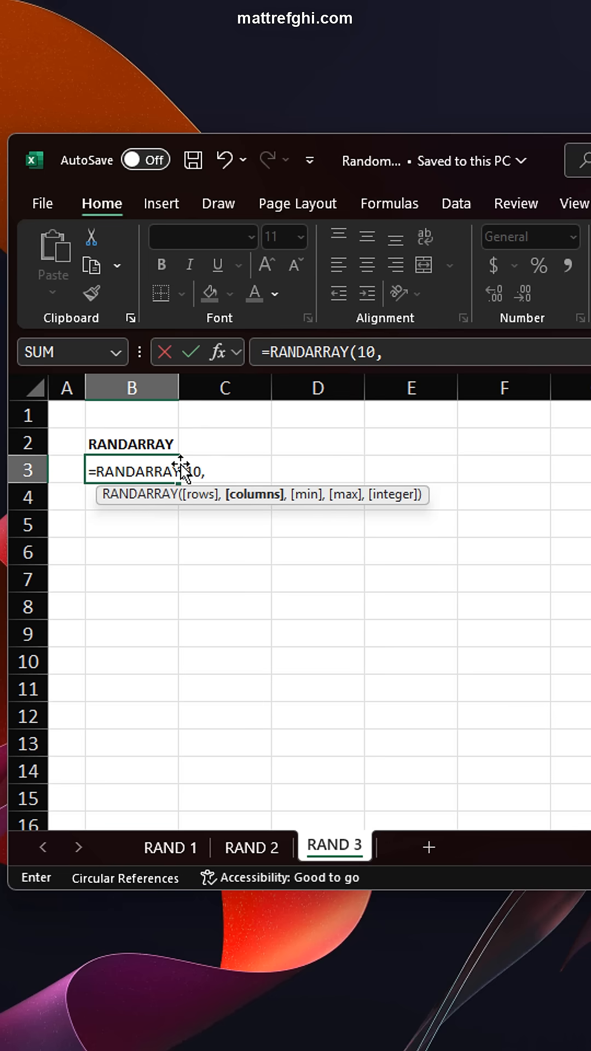
Complete and enter =RANDARRAY(10,5,1,50,FALSE) in B3, spilling a 10×5 grid of decimals.
{"action": "type", "text": "5,"}
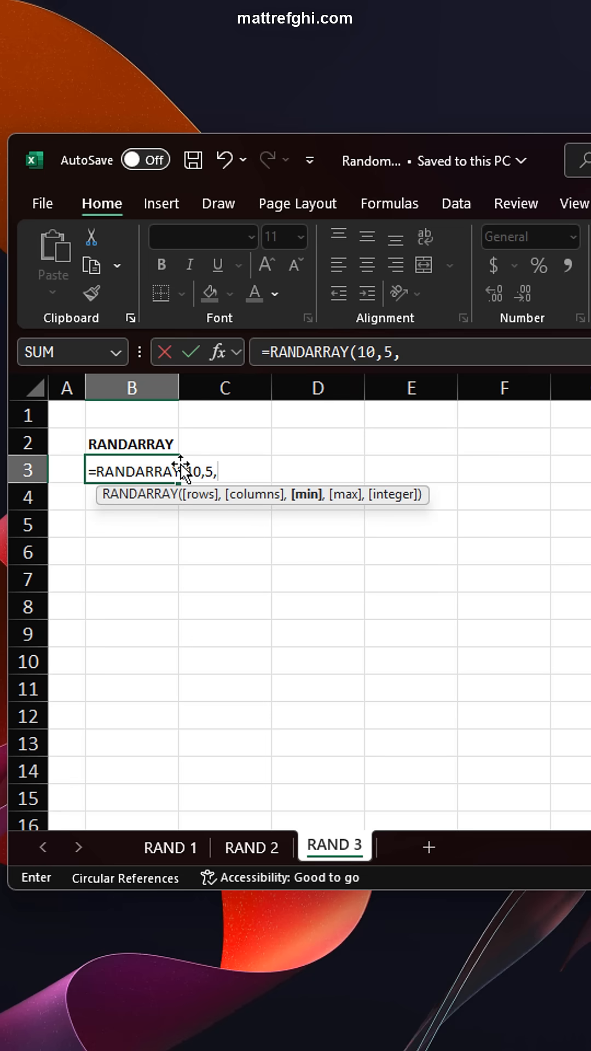
{"action": "type", "text": "1,"}
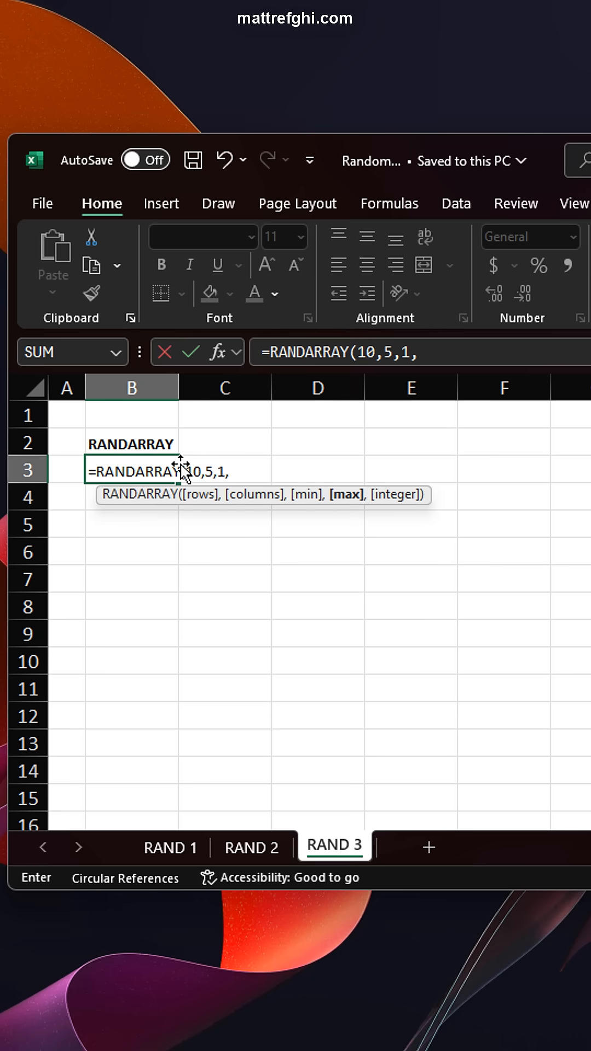
{"action": "type", "text": "50"}
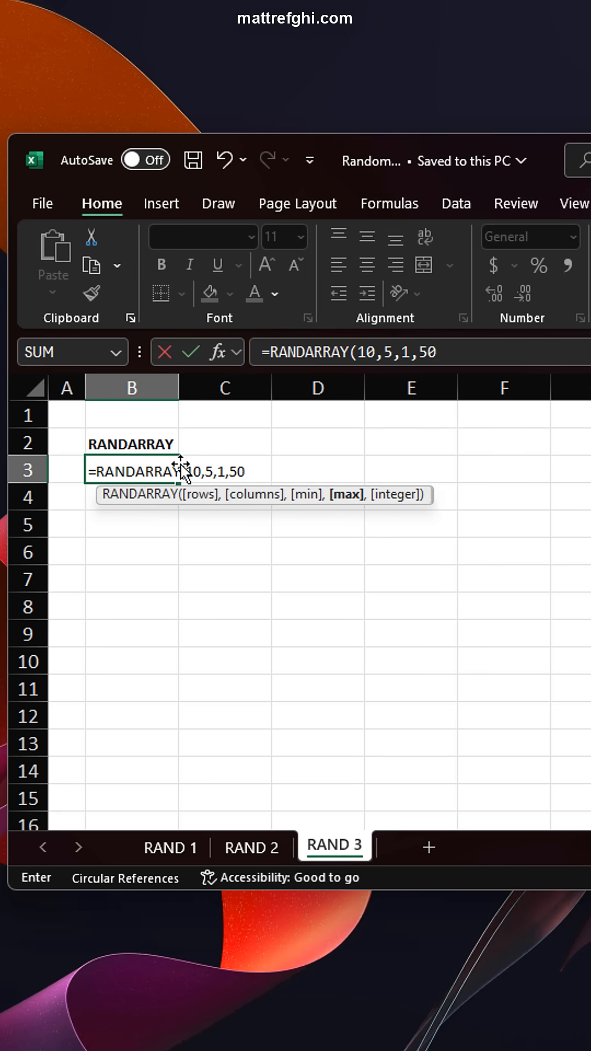
{"action": "type", "text": ","}
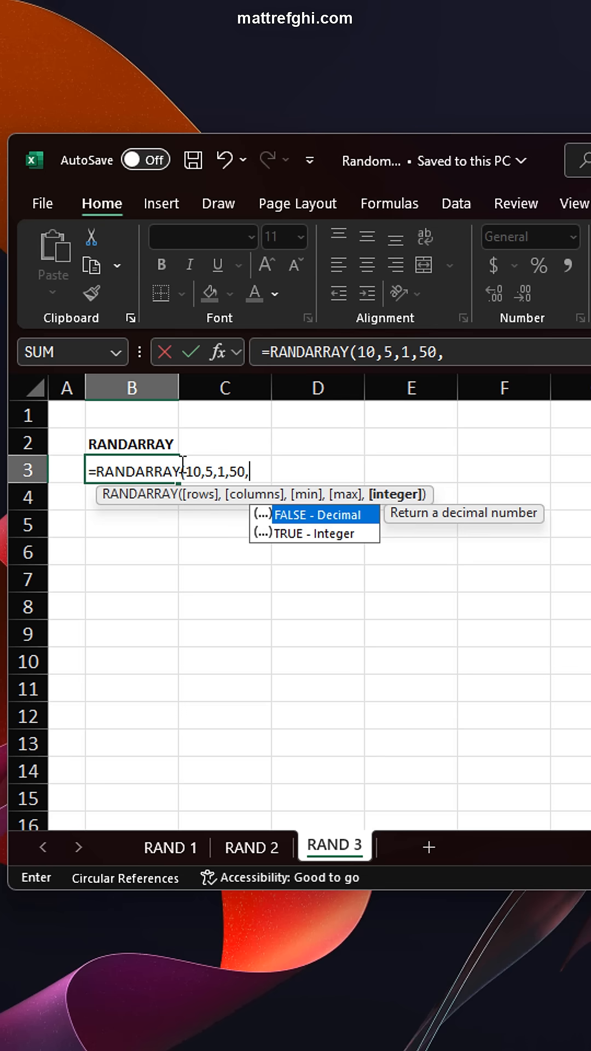
{"action": "type", "text": "FALE"}
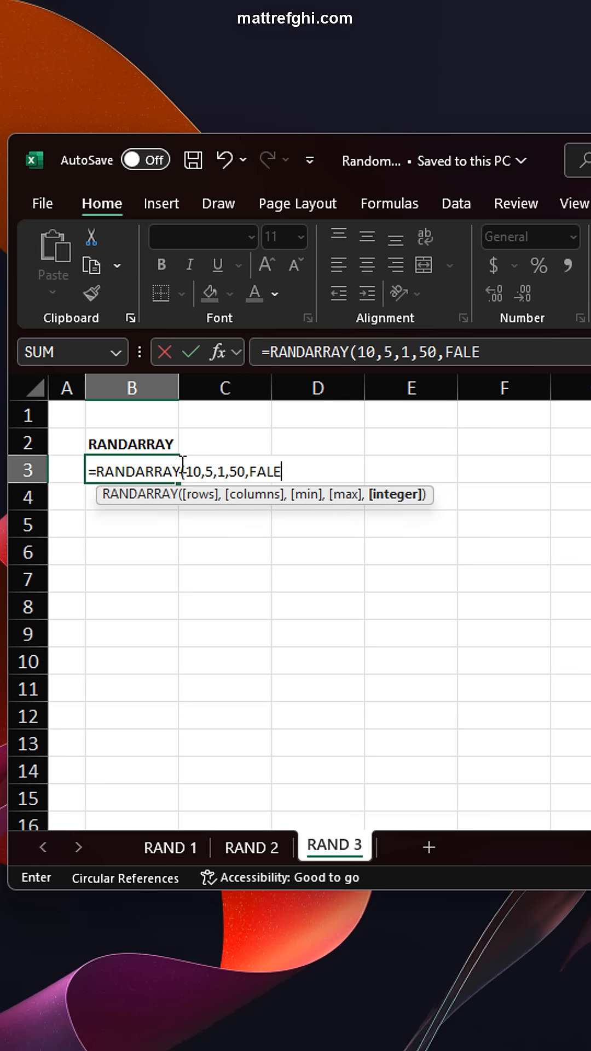
{"action": "type", "text": "SE)"}
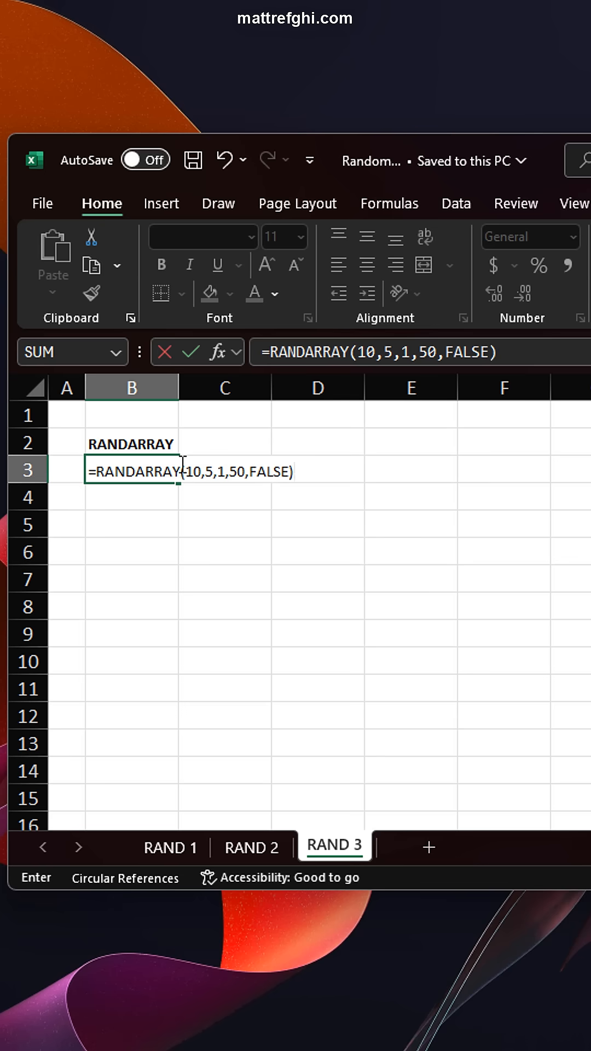
{"action": "key", "text": "Enter"}
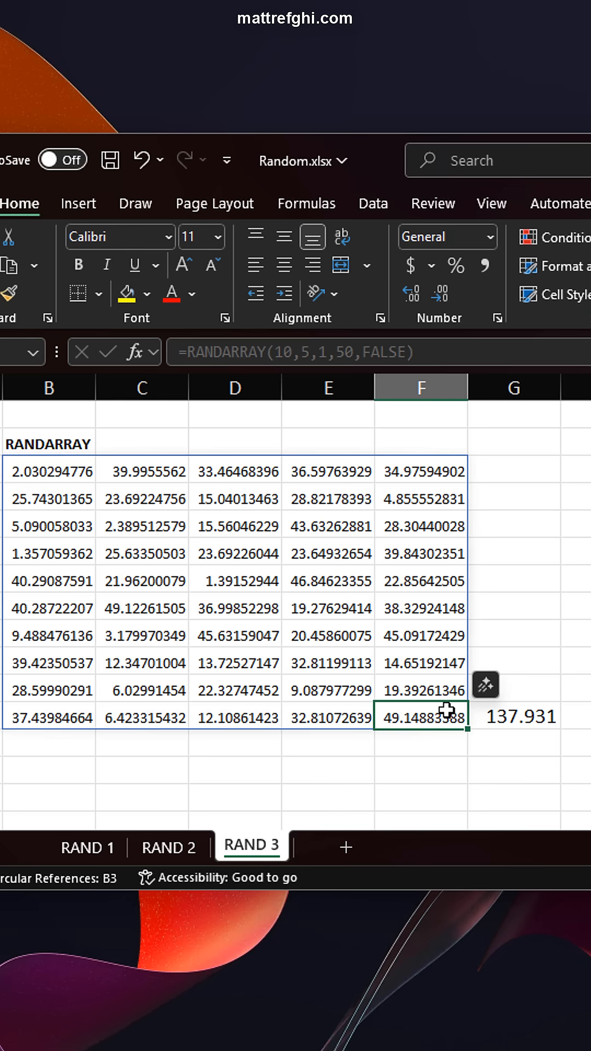
{"action": "mouse_move", "coordinate": [572, 643]}
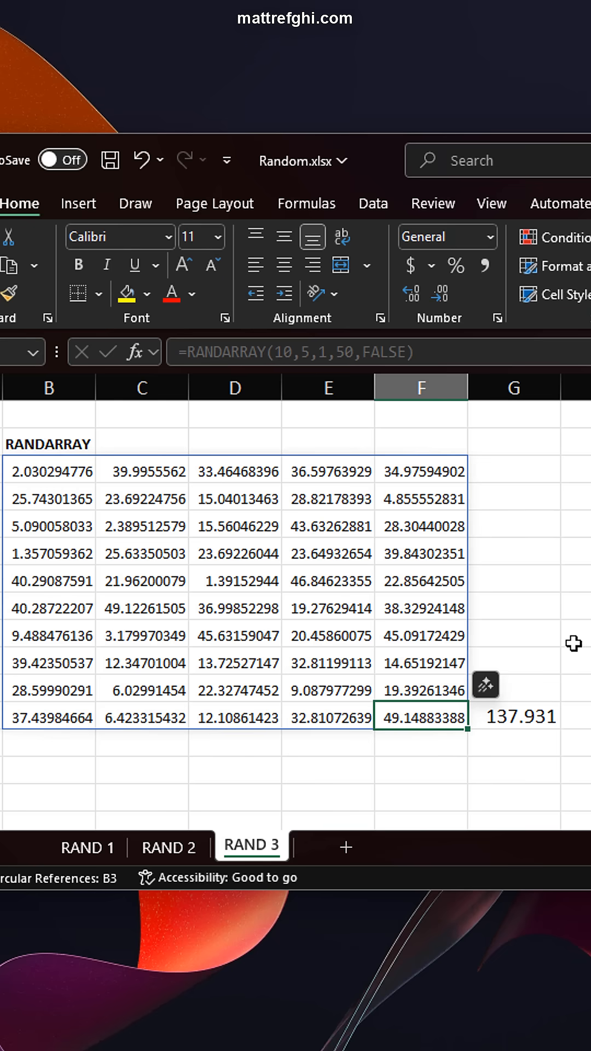